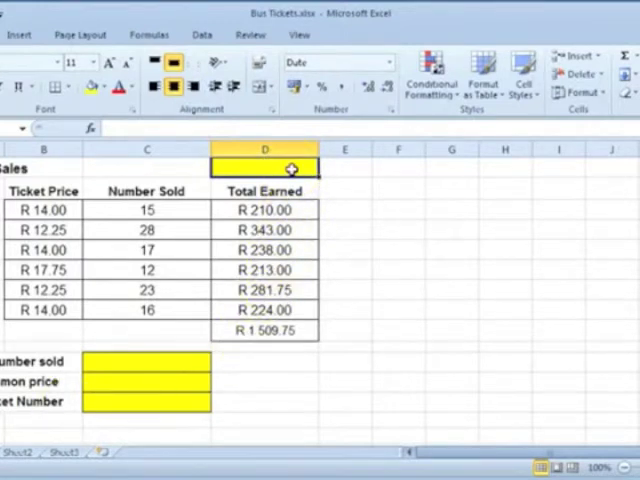
- Enter =TODAY() in the yellow date cell so it shows 15/03/2014
{"action": "type", "text": "="}
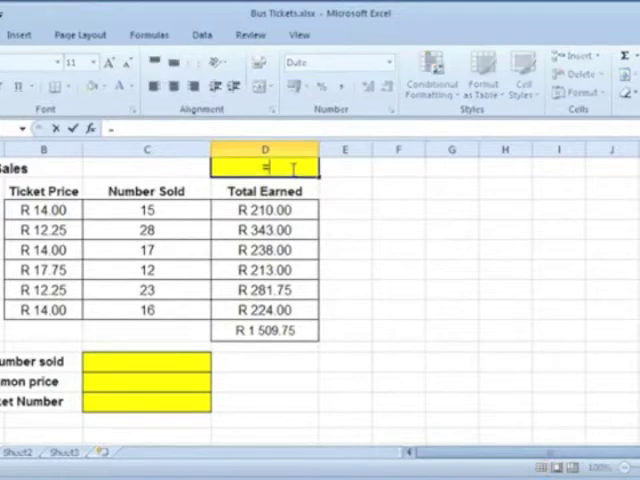
{"action": "type", "text": "toda"}
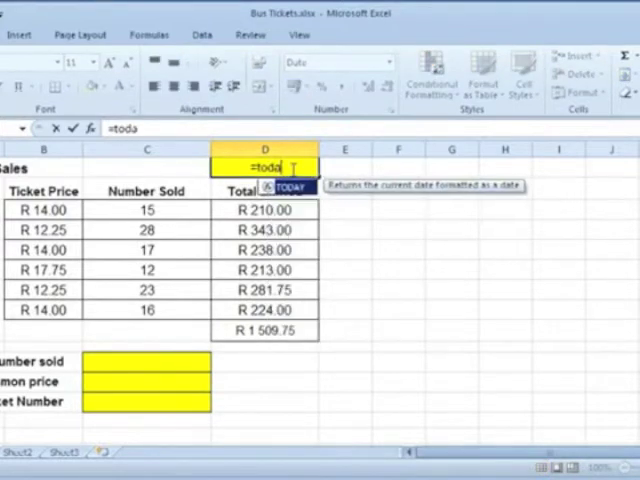
{"action": "type", "text": "y"}
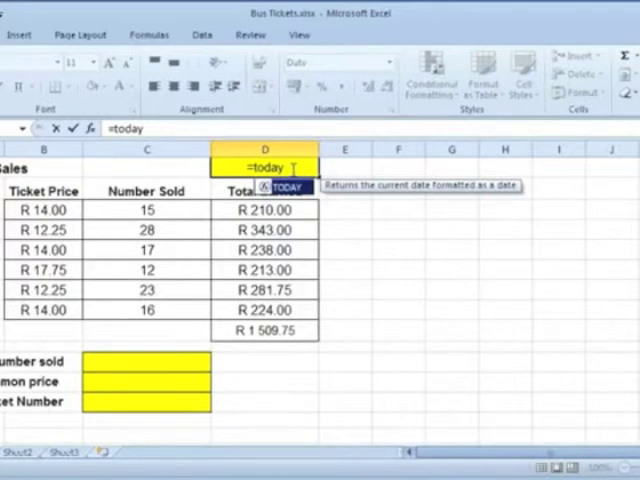
{"action": "type", "text": "()"}
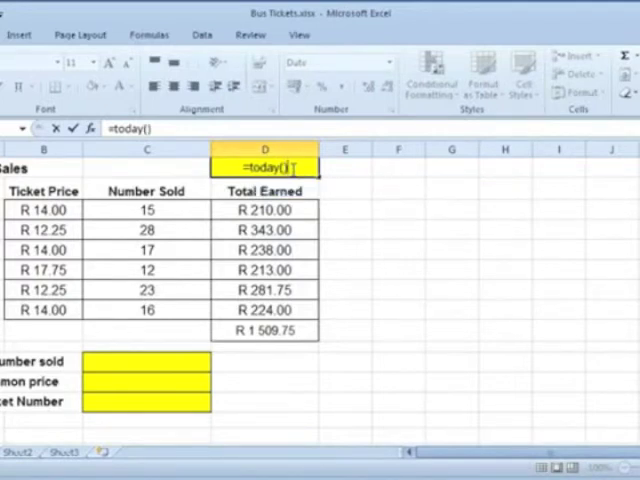
{"action": "left_click", "coordinate": [72, 128]}
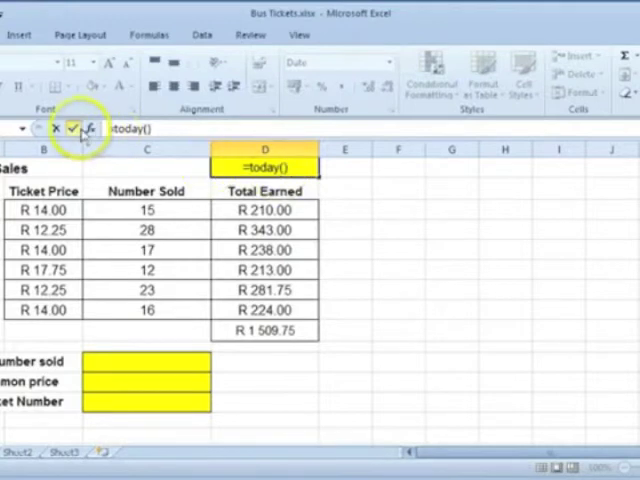
{"action": "left_click", "coordinate": [74, 128]}
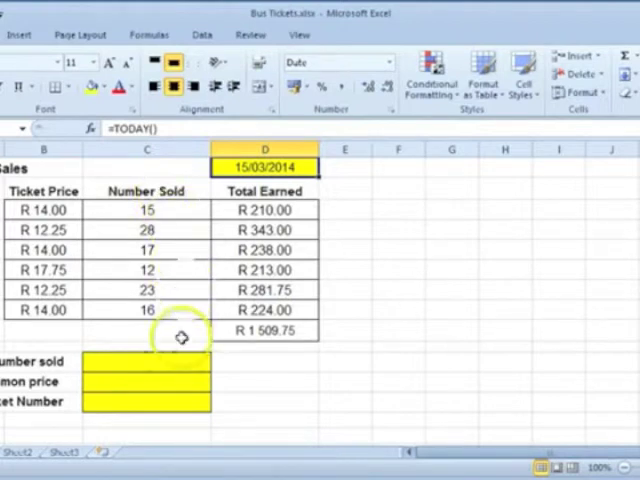
{"action": "left_click", "coordinate": [148, 362]}
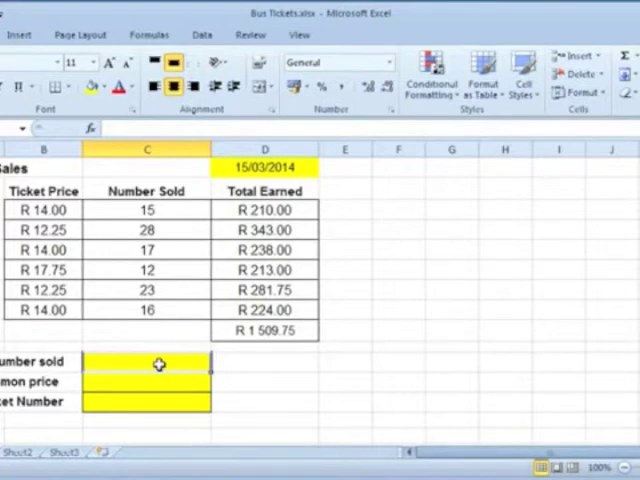
- Enter an AVERAGE formula over Number Sold C3:C8, giving 18.5 tickets
{"action": "type", "text": "=average"}
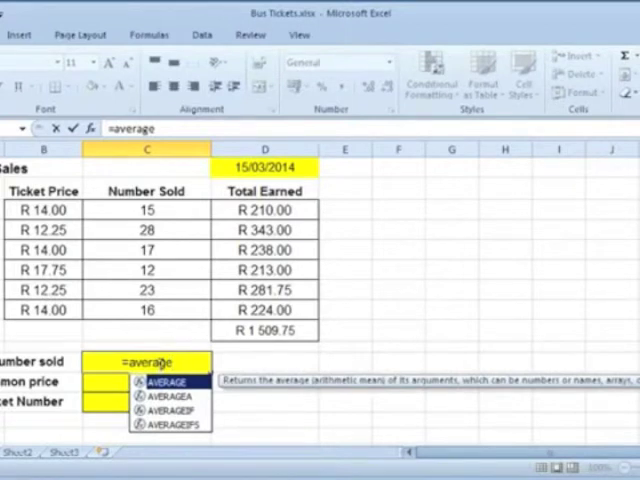
{"action": "type", "text": "("}
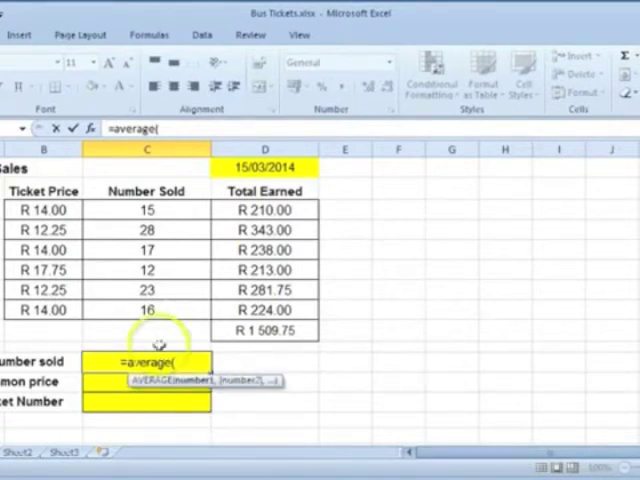
{"action": "left_click_drag", "start_coordinate": [148, 208], "coordinate": [148, 310]}
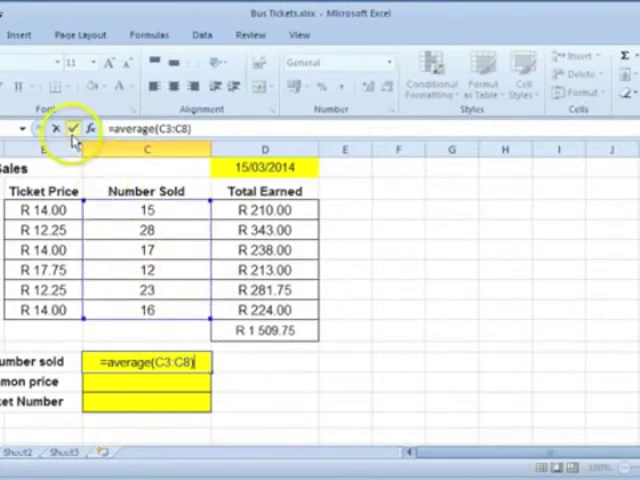
{"action": "left_click", "coordinate": [72, 128]}
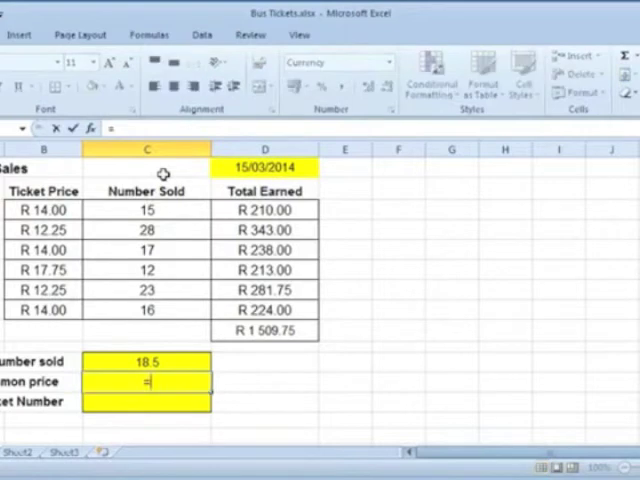
- Enter =MODE(B3:B8) over ticket prices, giving R 14.00 as the common price
{"action": "type", "text": "=mode(B3:B8"}
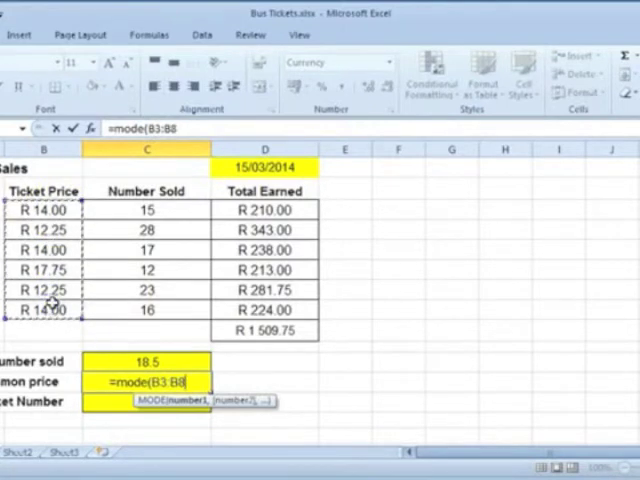
{"action": "left_click", "coordinate": [76, 140]}
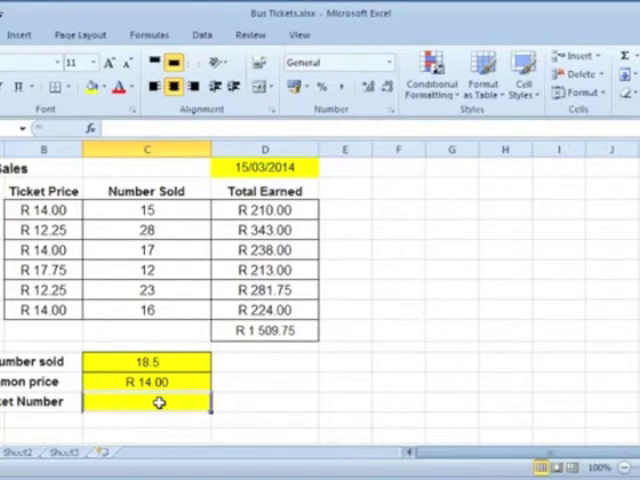
- Enter =RAND() in the ticket number cell, producing 0.486379156
{"action": "type", "text": "=r"}
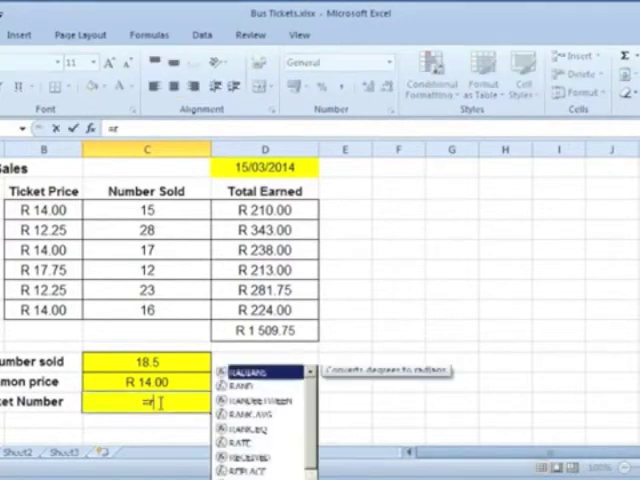
{"action": "type", "text": "and"}
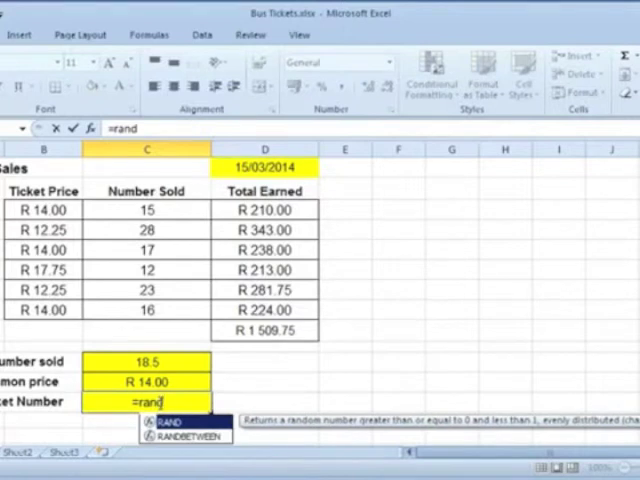
{"action": "type", "text": "()"}
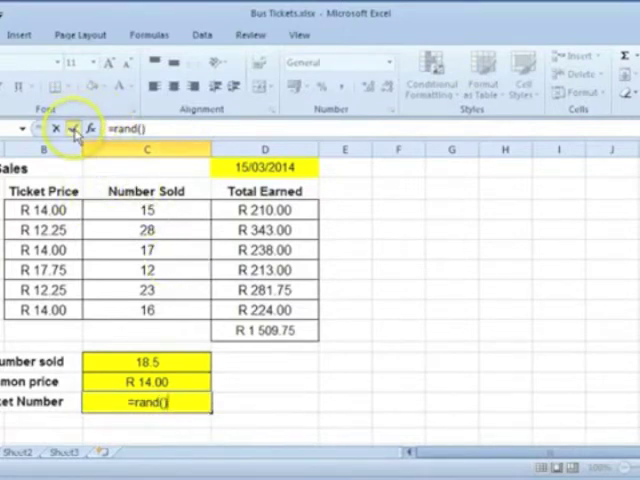
{"action": "left_click", "coordinate": [74, 128]}
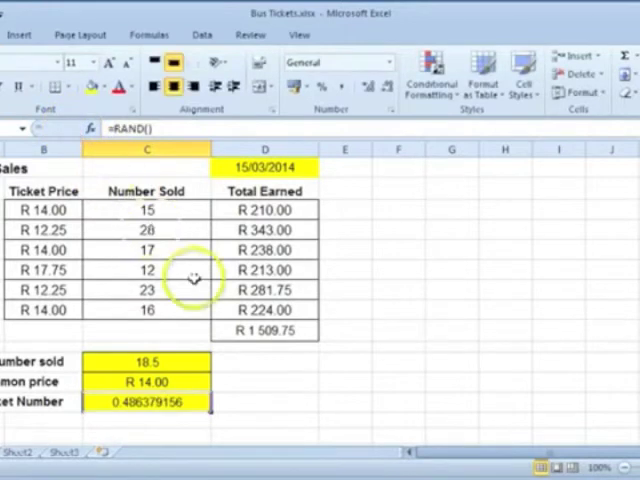
{"action": "mouse_move", "coordinate": [240, 402]}
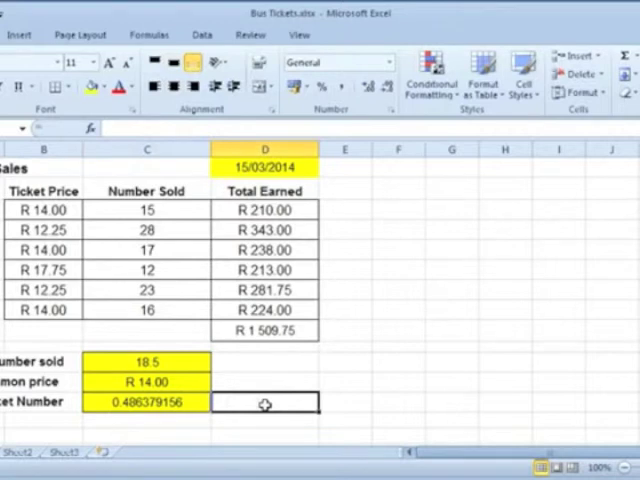
- Add the note 'Number updates often' beside the random ticket number
{"action": "type", "text": "Number u"}
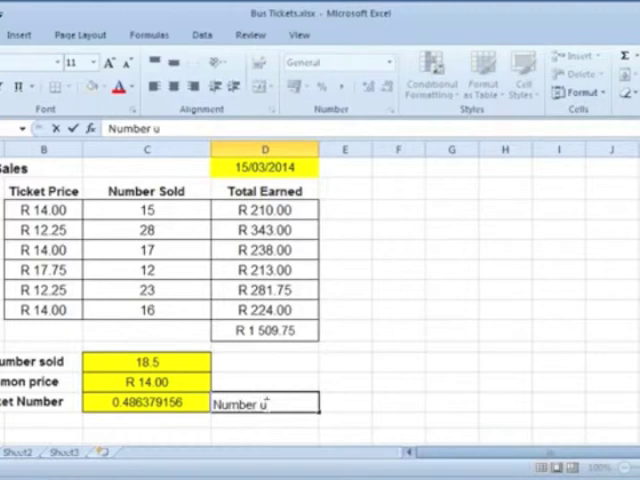
{"action": "type", "text": "pdates"}
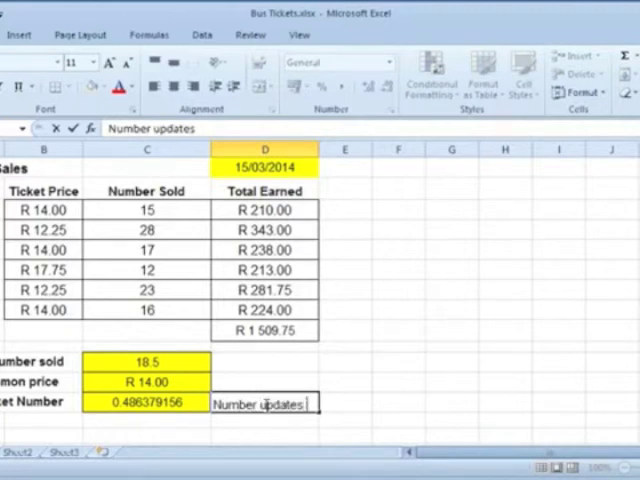
{"action": "type", "text": "often"}
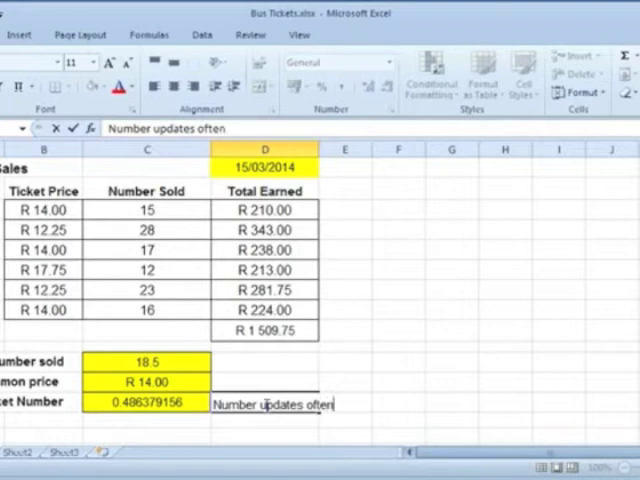